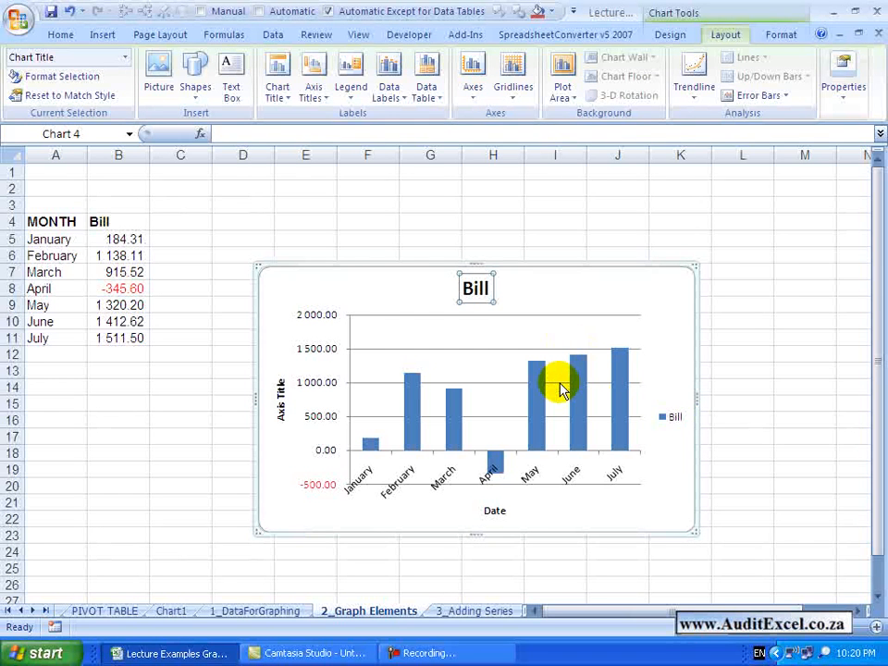
mouse_move(560, 384)
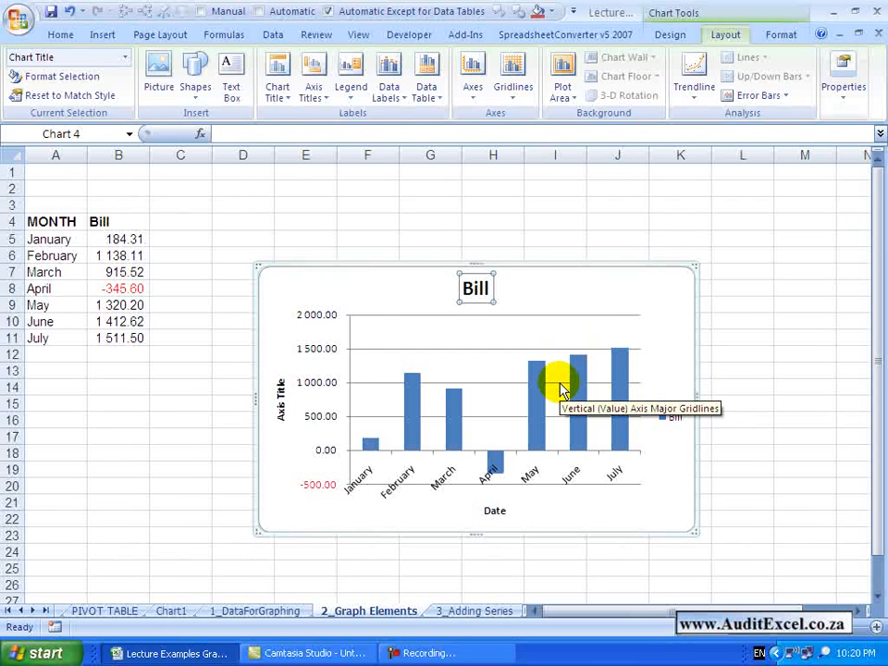
Select the Bill chart's legend and bring up its context menu
click(673, 417)
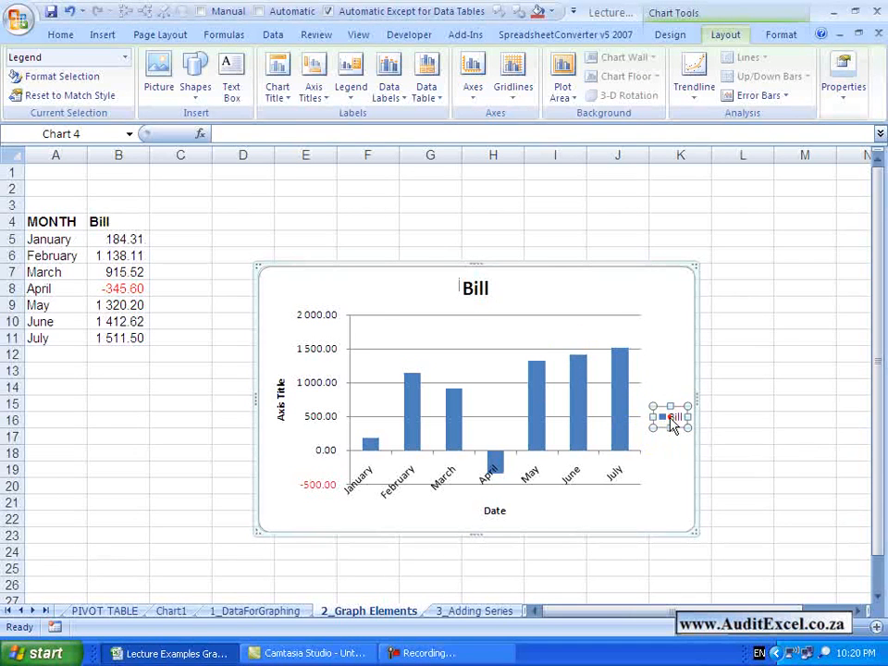
right_click(671, 416)
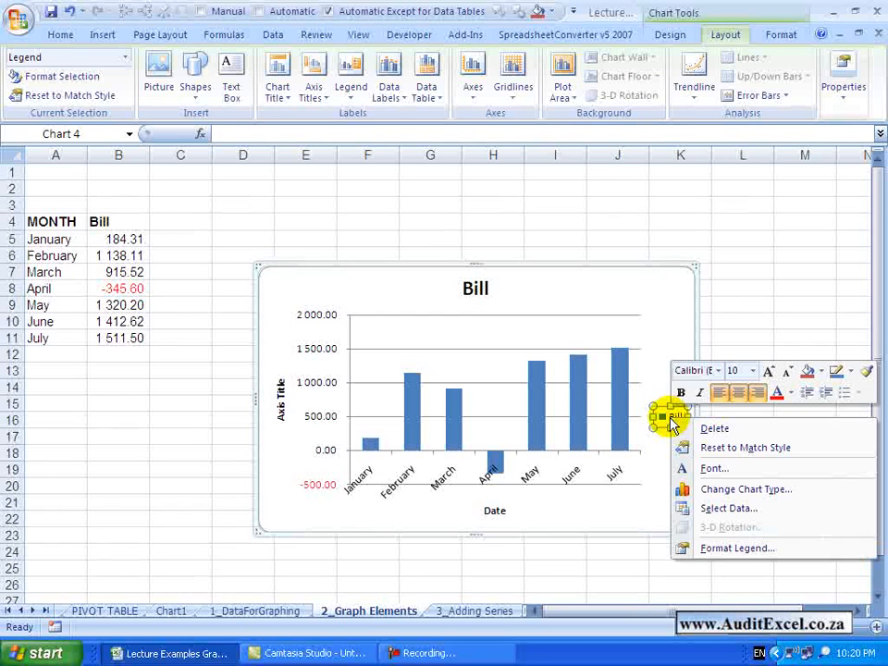
Open Format Legend and view the Legend Options page showing position Right
click(737, 548)
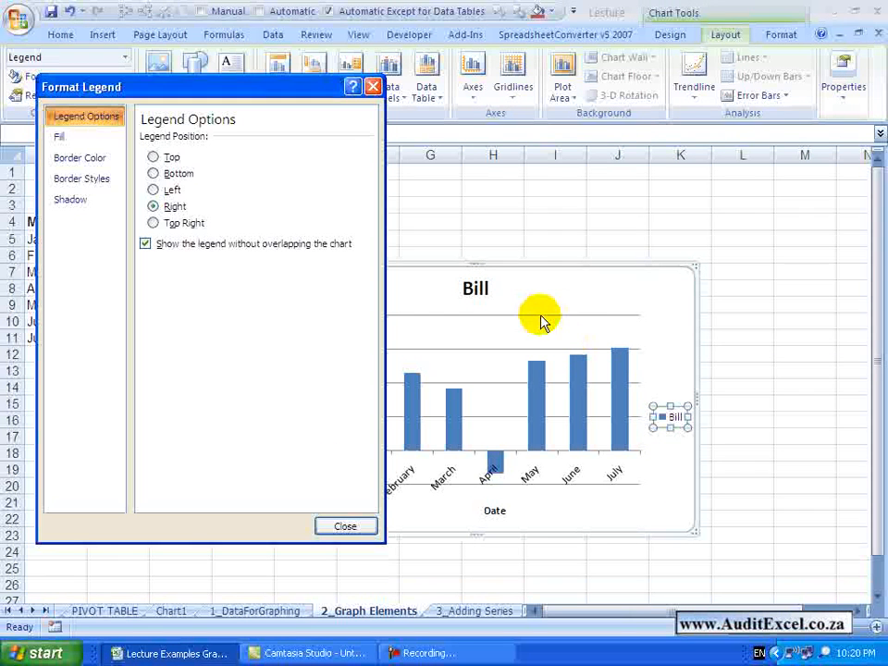
mouse_move(155, 199)
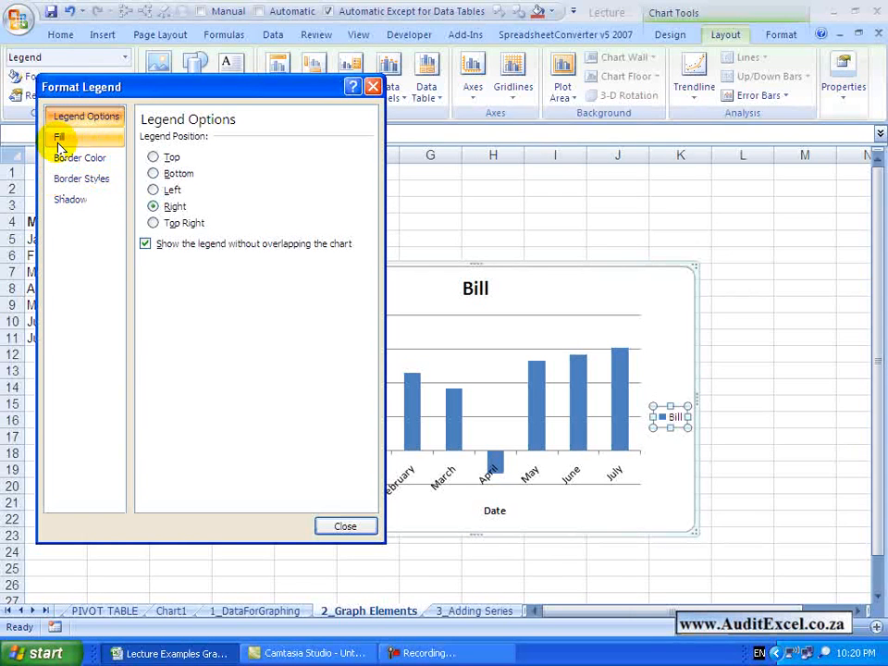
click(84, 116)
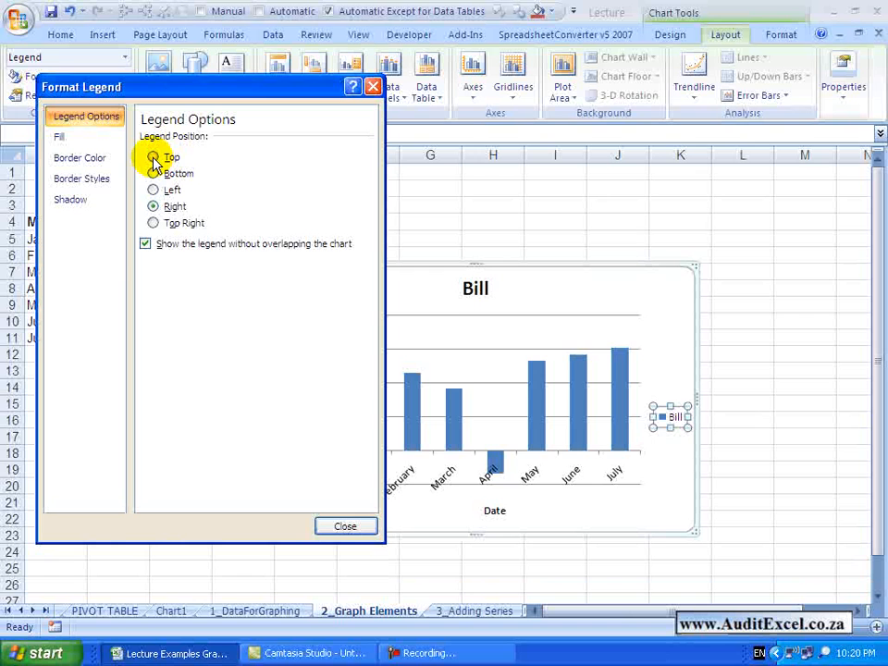
Try legend positions Top, Bottom, Right and Top Right, ending on Right
click(153, 156)
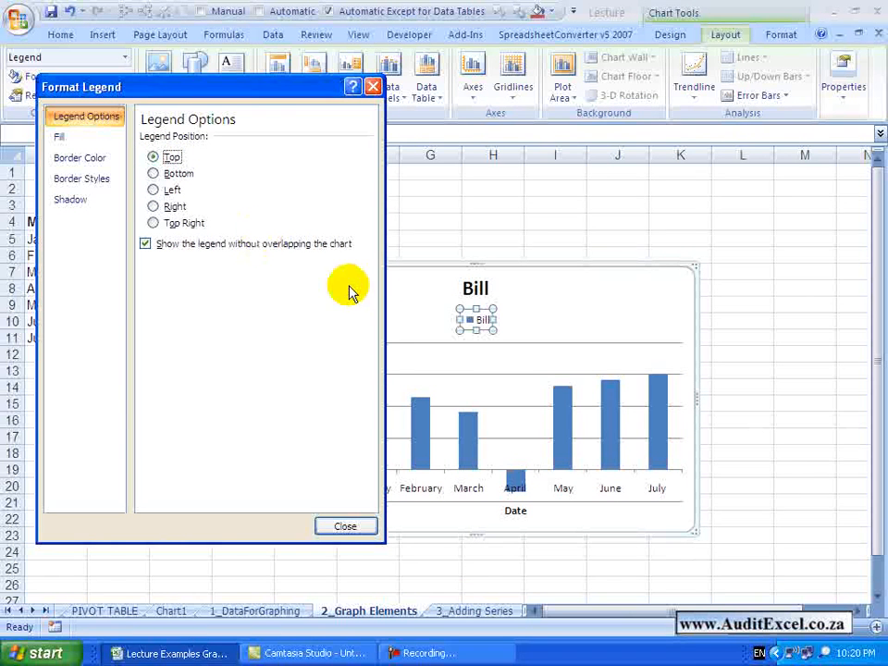
click(154, 174)
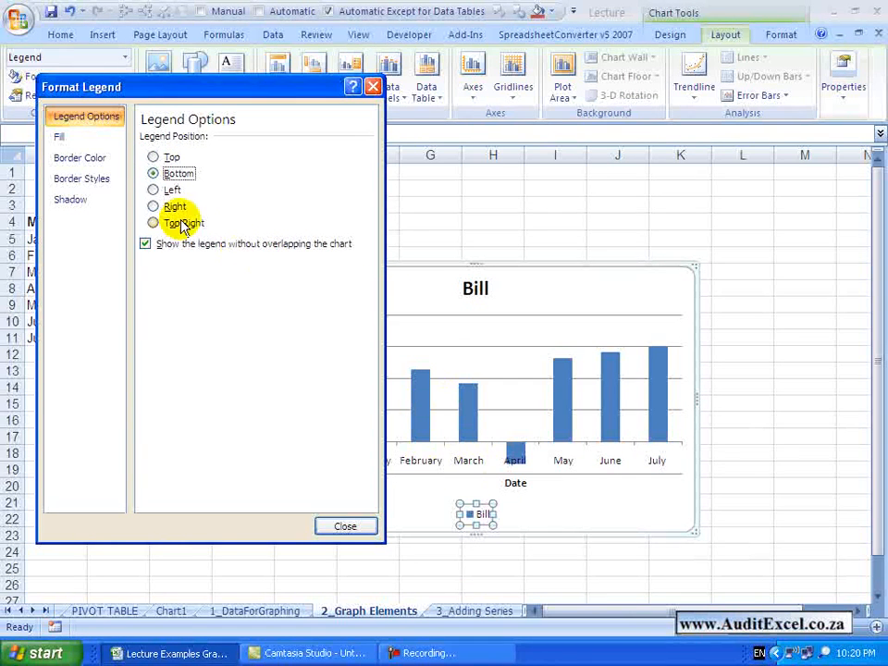
click(154, 205)
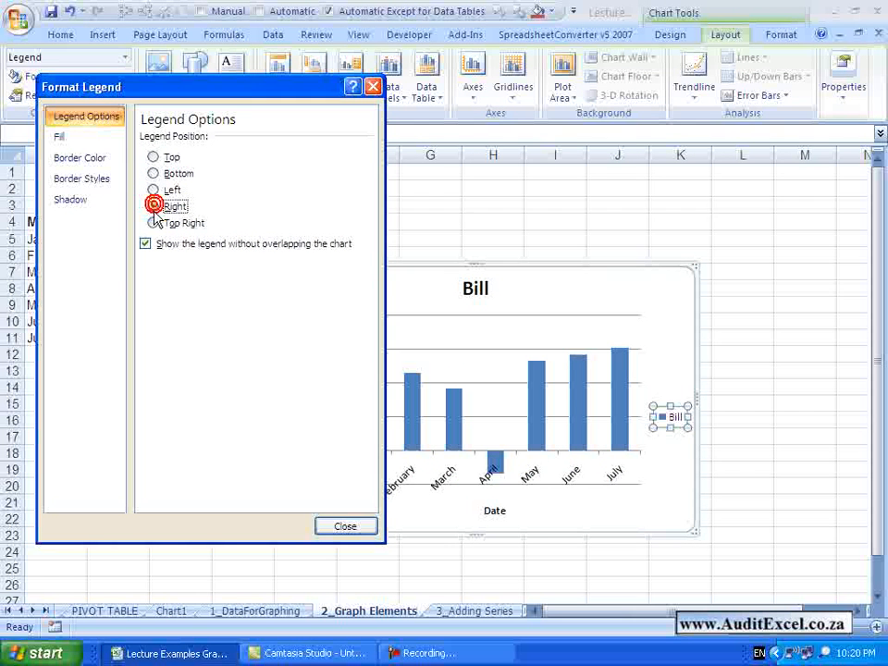
click(154, 222)
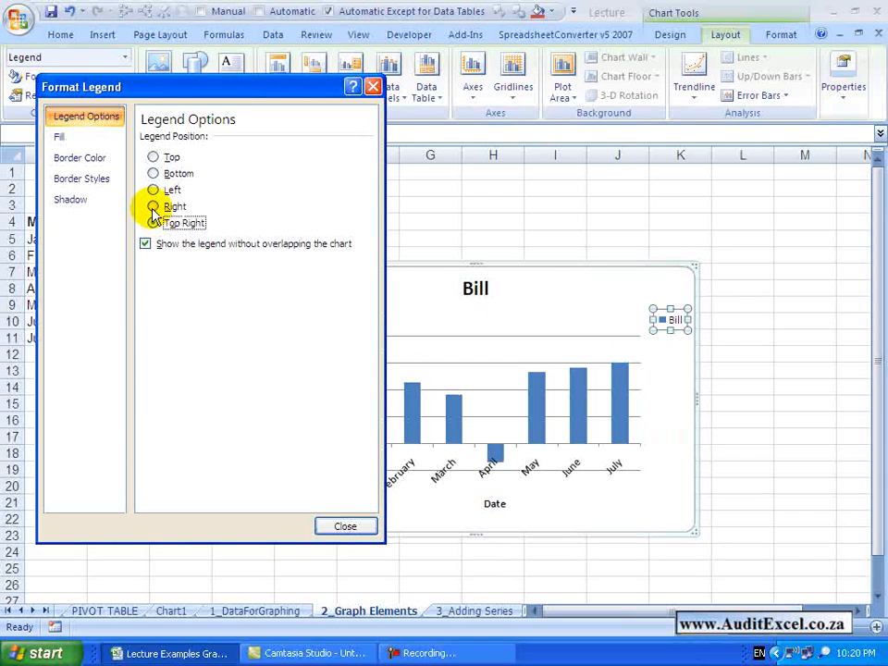
click(153, 205)
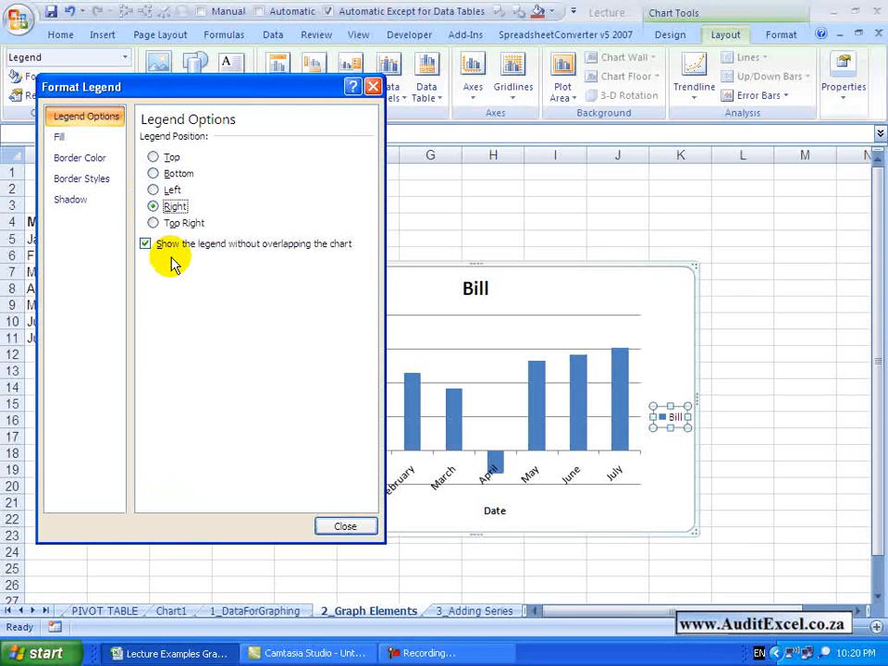
mouse_move(271, 252)
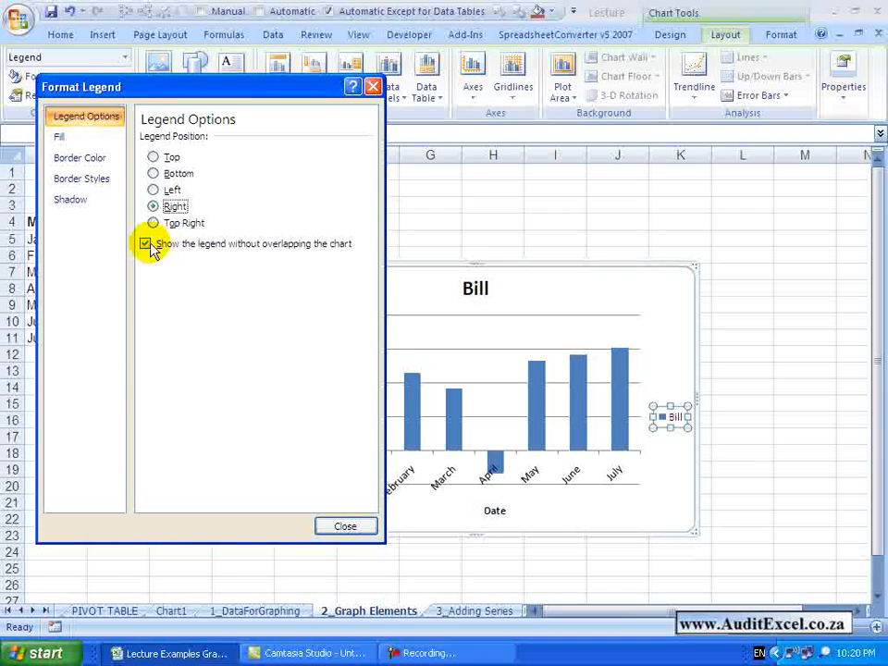
Toggle 'Show the legend without overlapping the chart' off and back on, then close the dialog
click(147, 243)
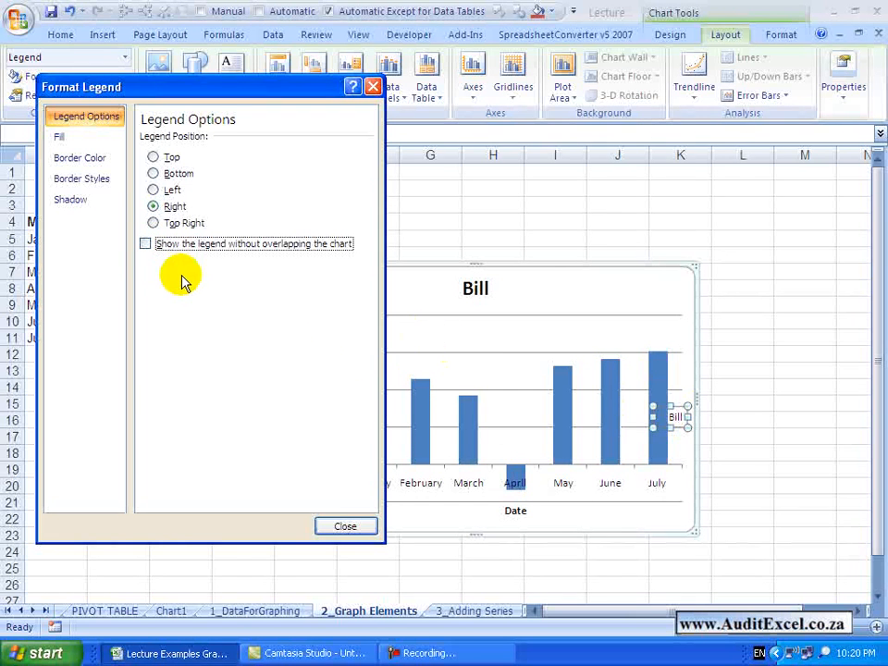
click(146, 243)
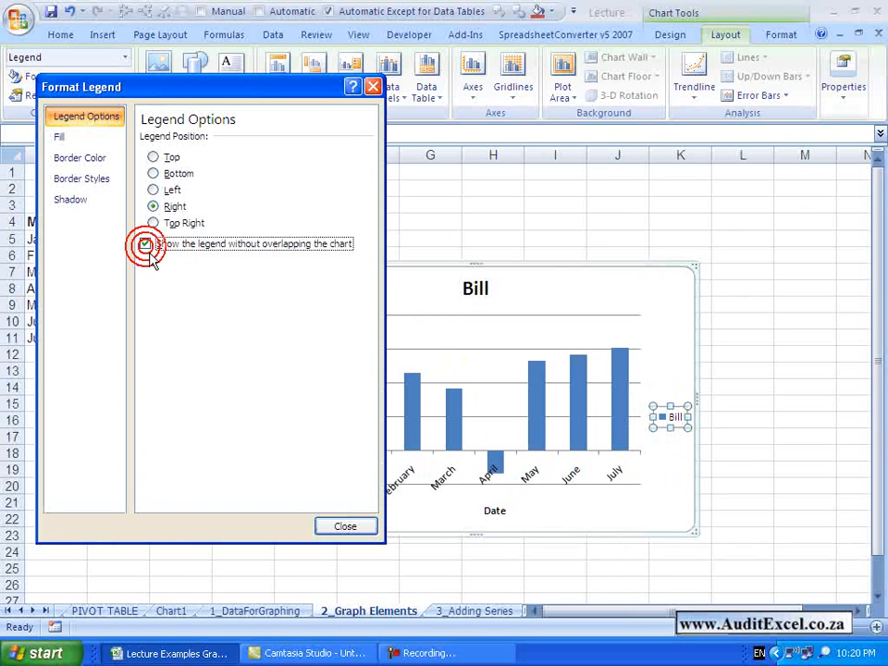
click(345, 525)
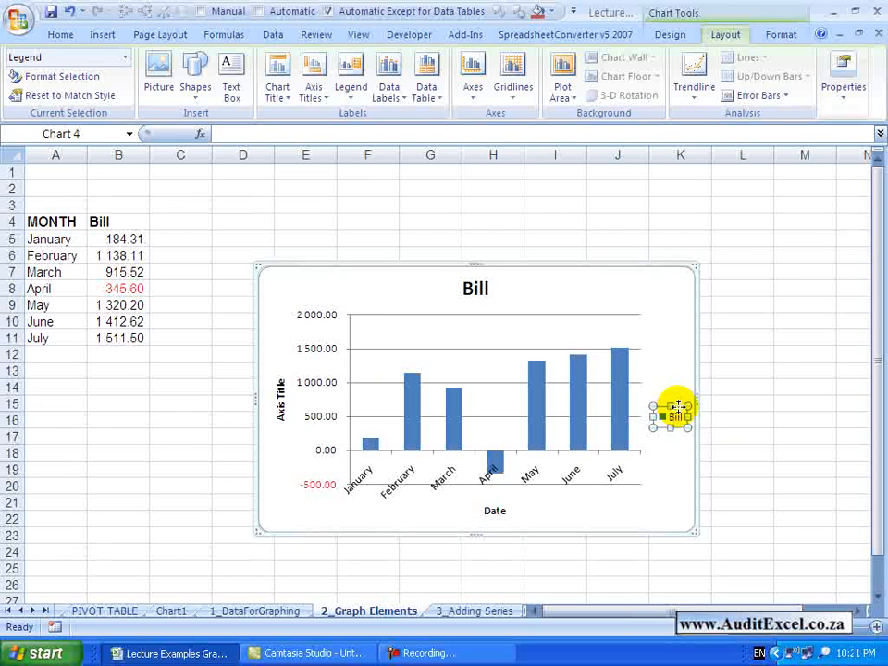
mouse_move(673, 417)
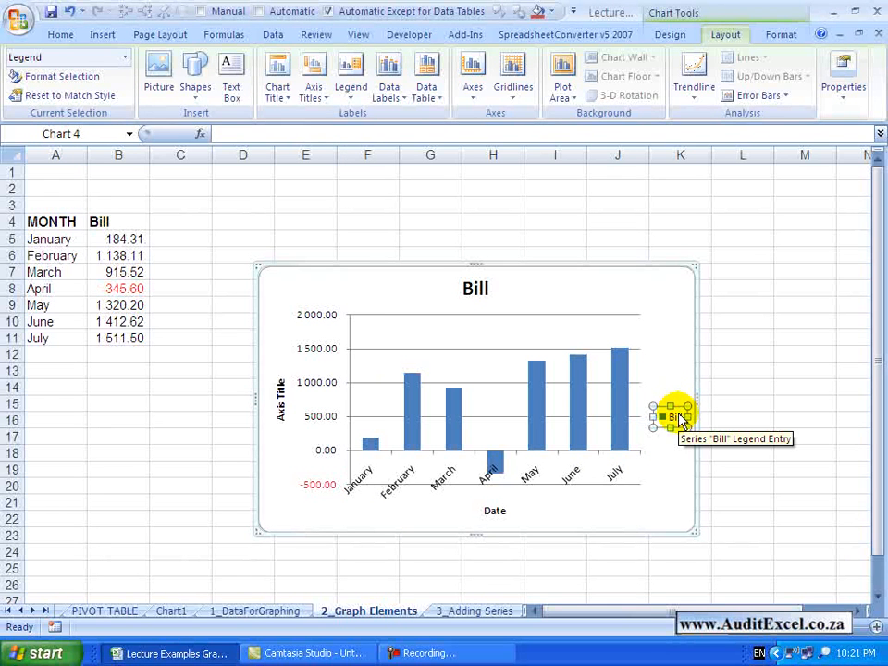